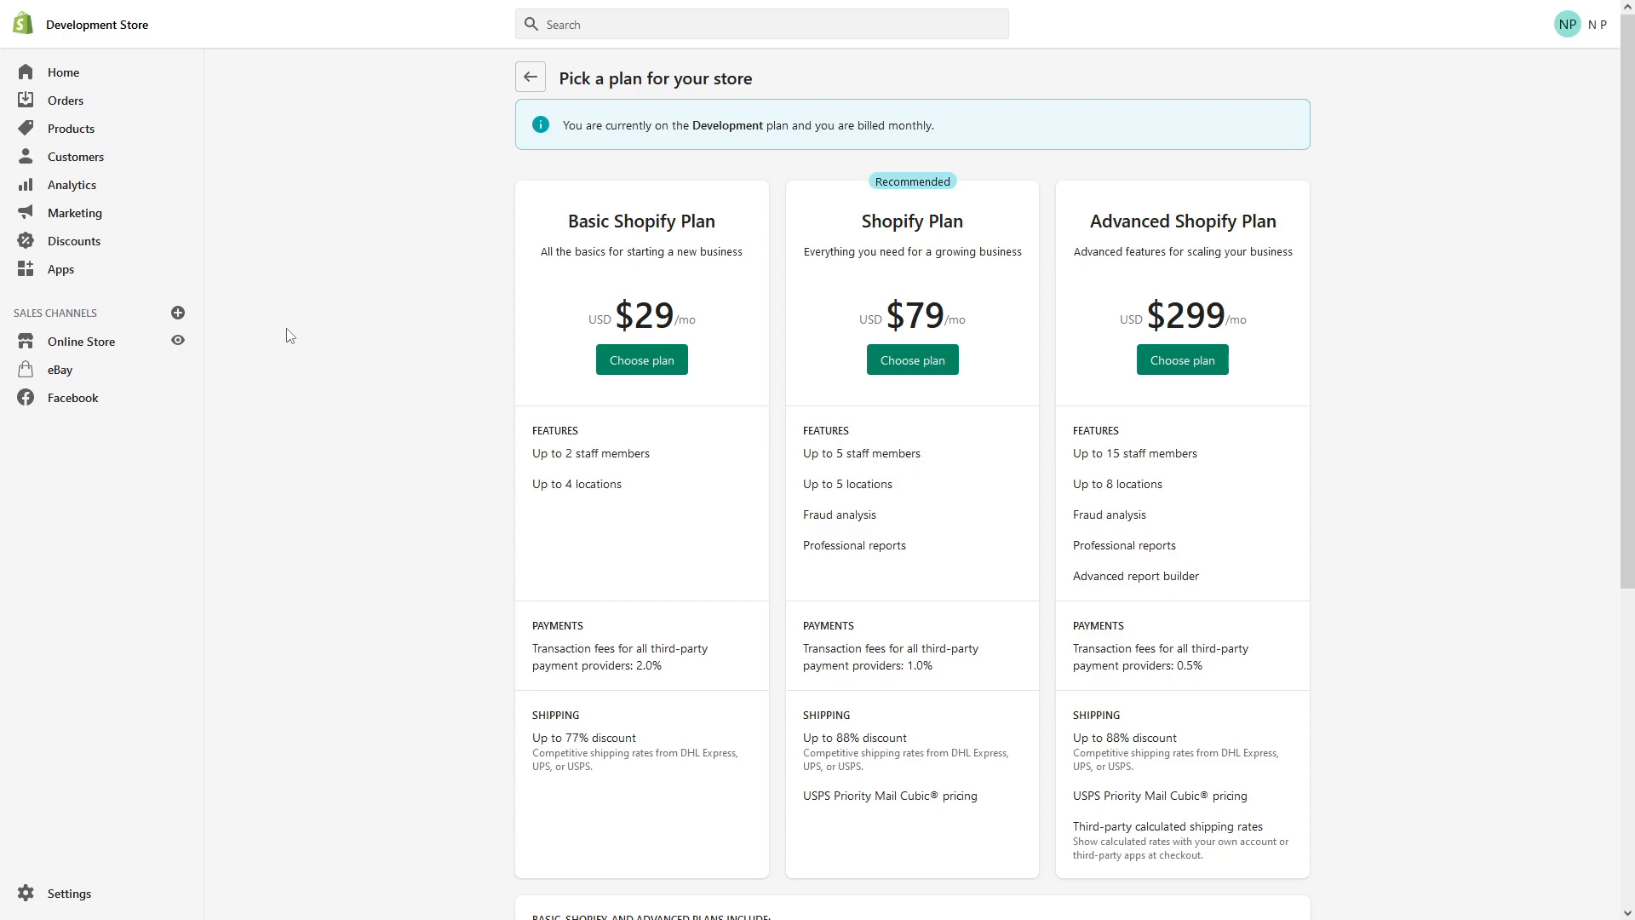
{"action": "mouse_move", "coordinate": [698, 274]}
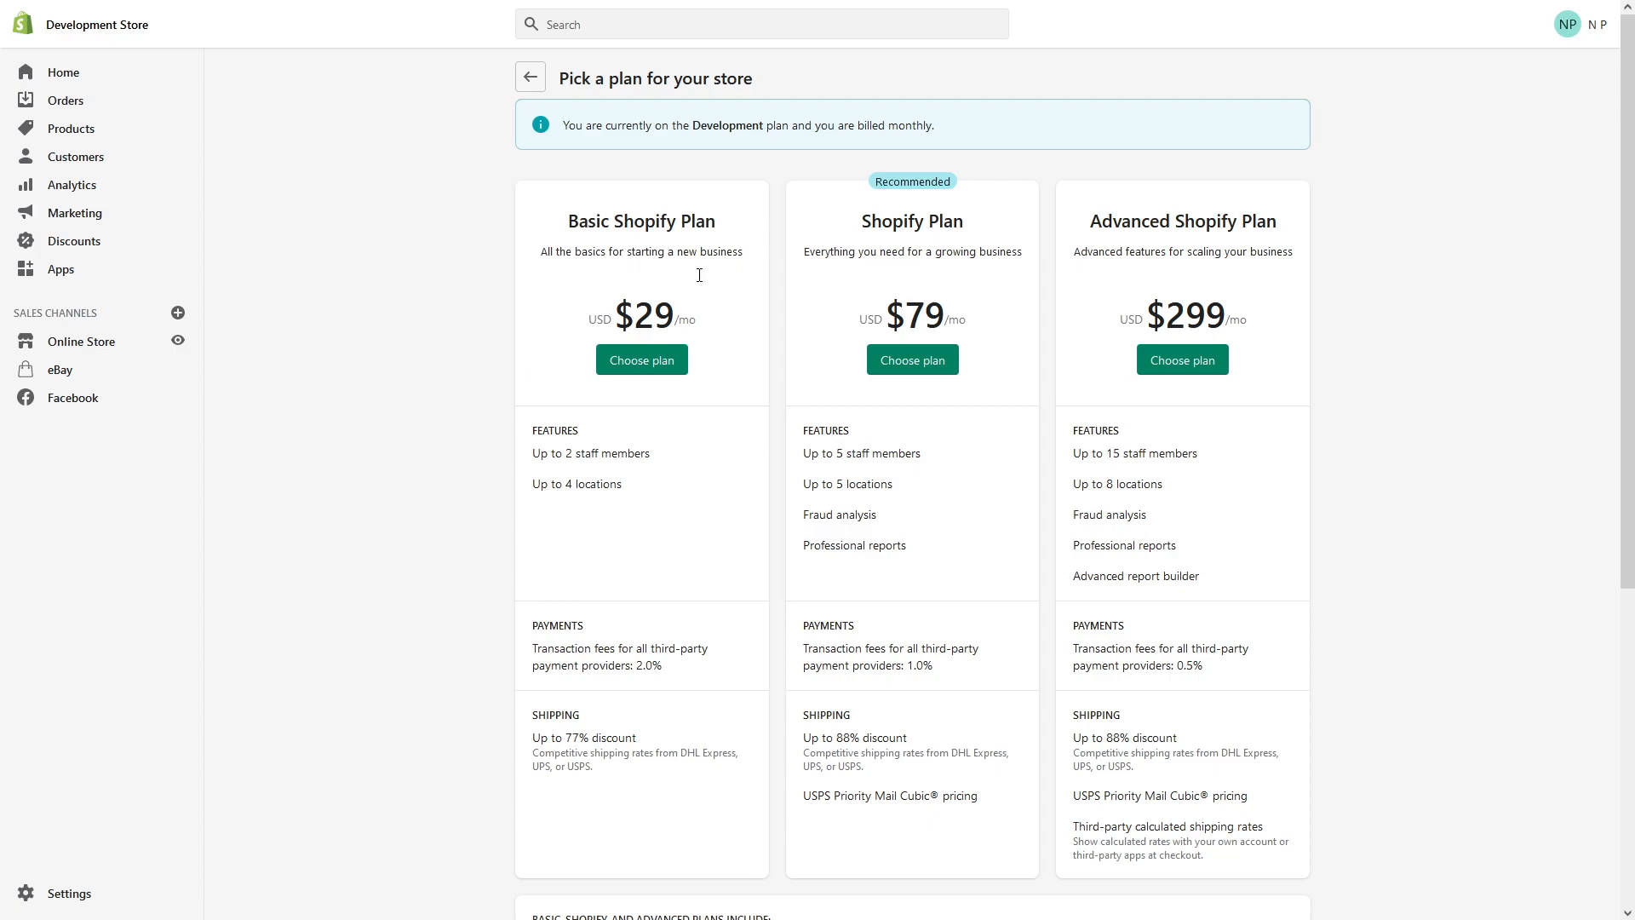
{"action": "mouse_move", "coordinate": [570, 310]}
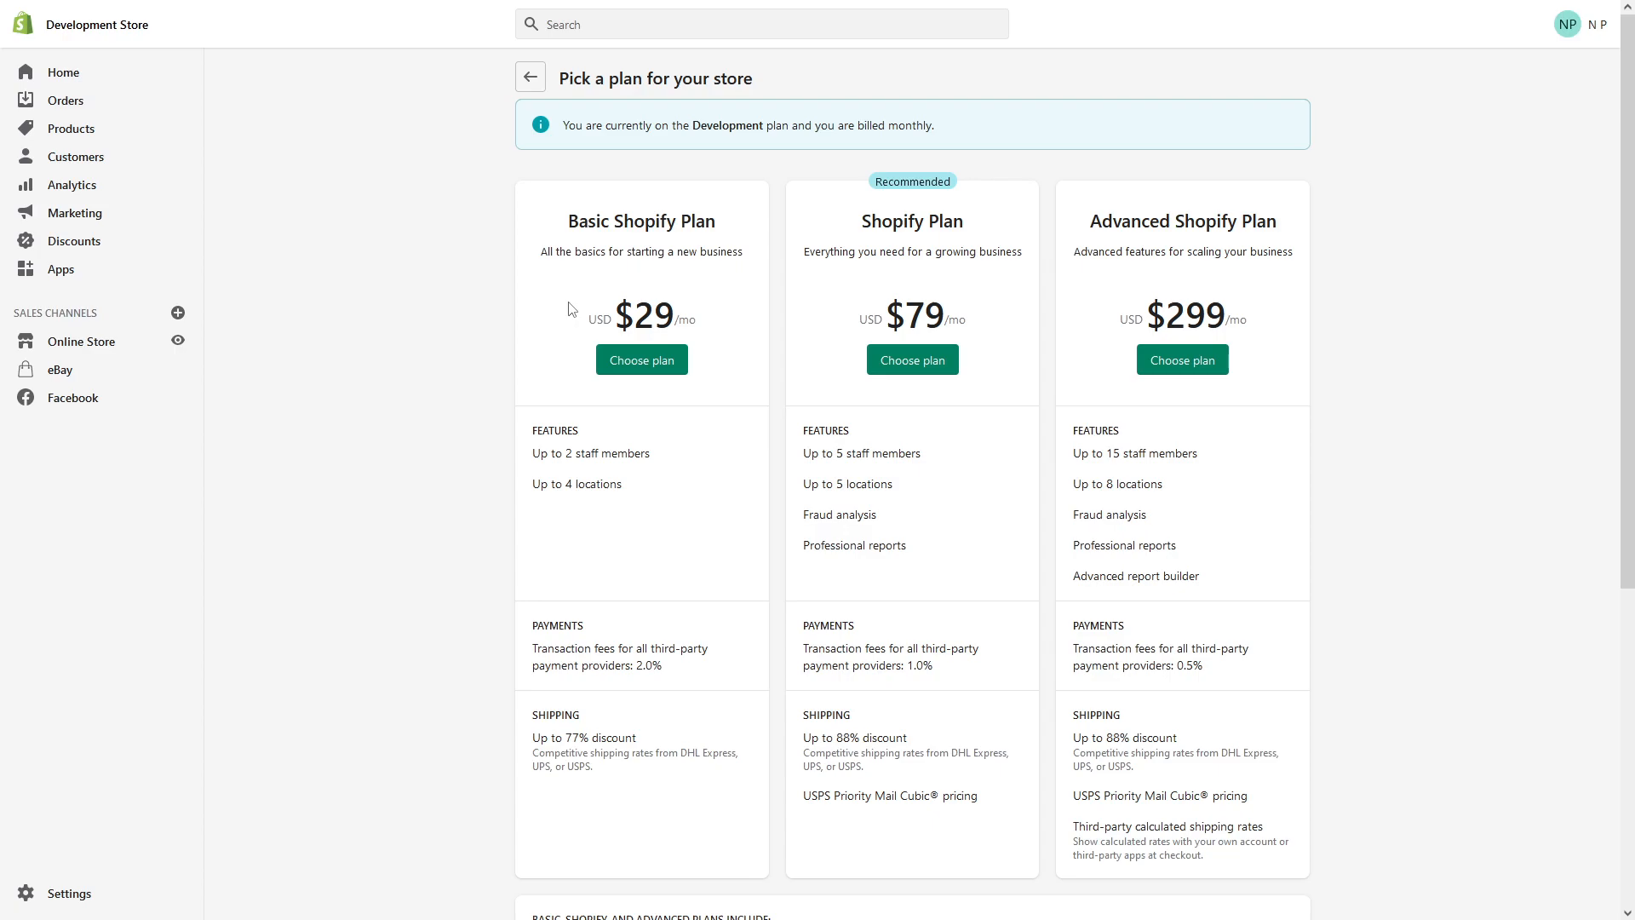
{"action": "mouse_move", "coordinate": [254, 165]}
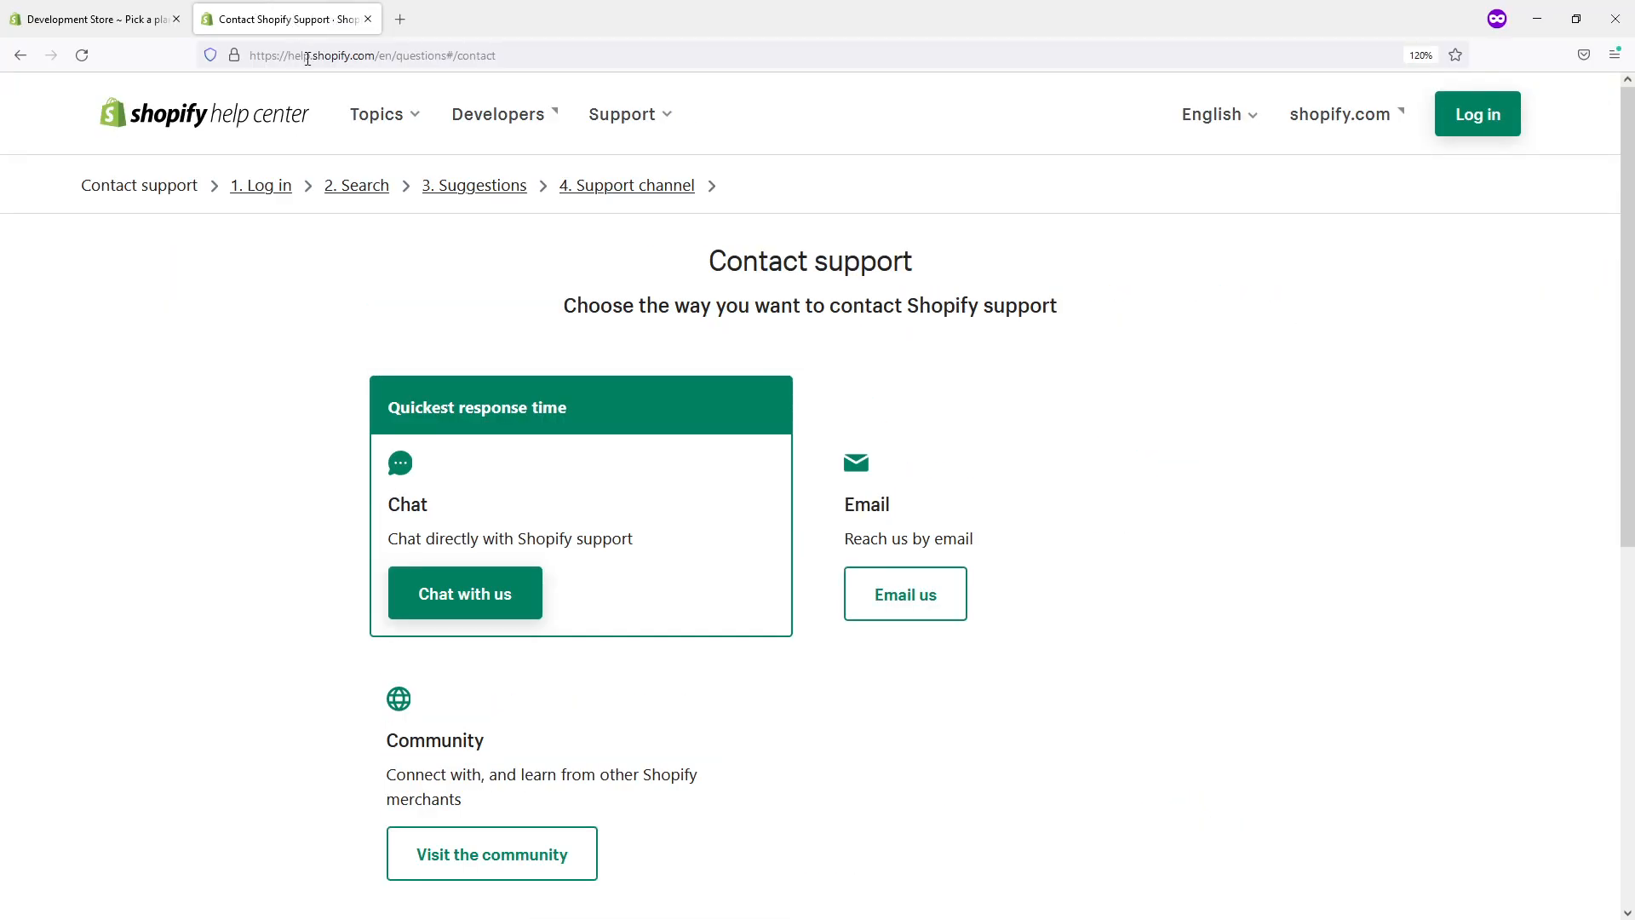
- Scroll the Contact support page up to show the chat, email and community options
{"action": "scroll", "scroll_direction": "up", "scroll_amount": 3}
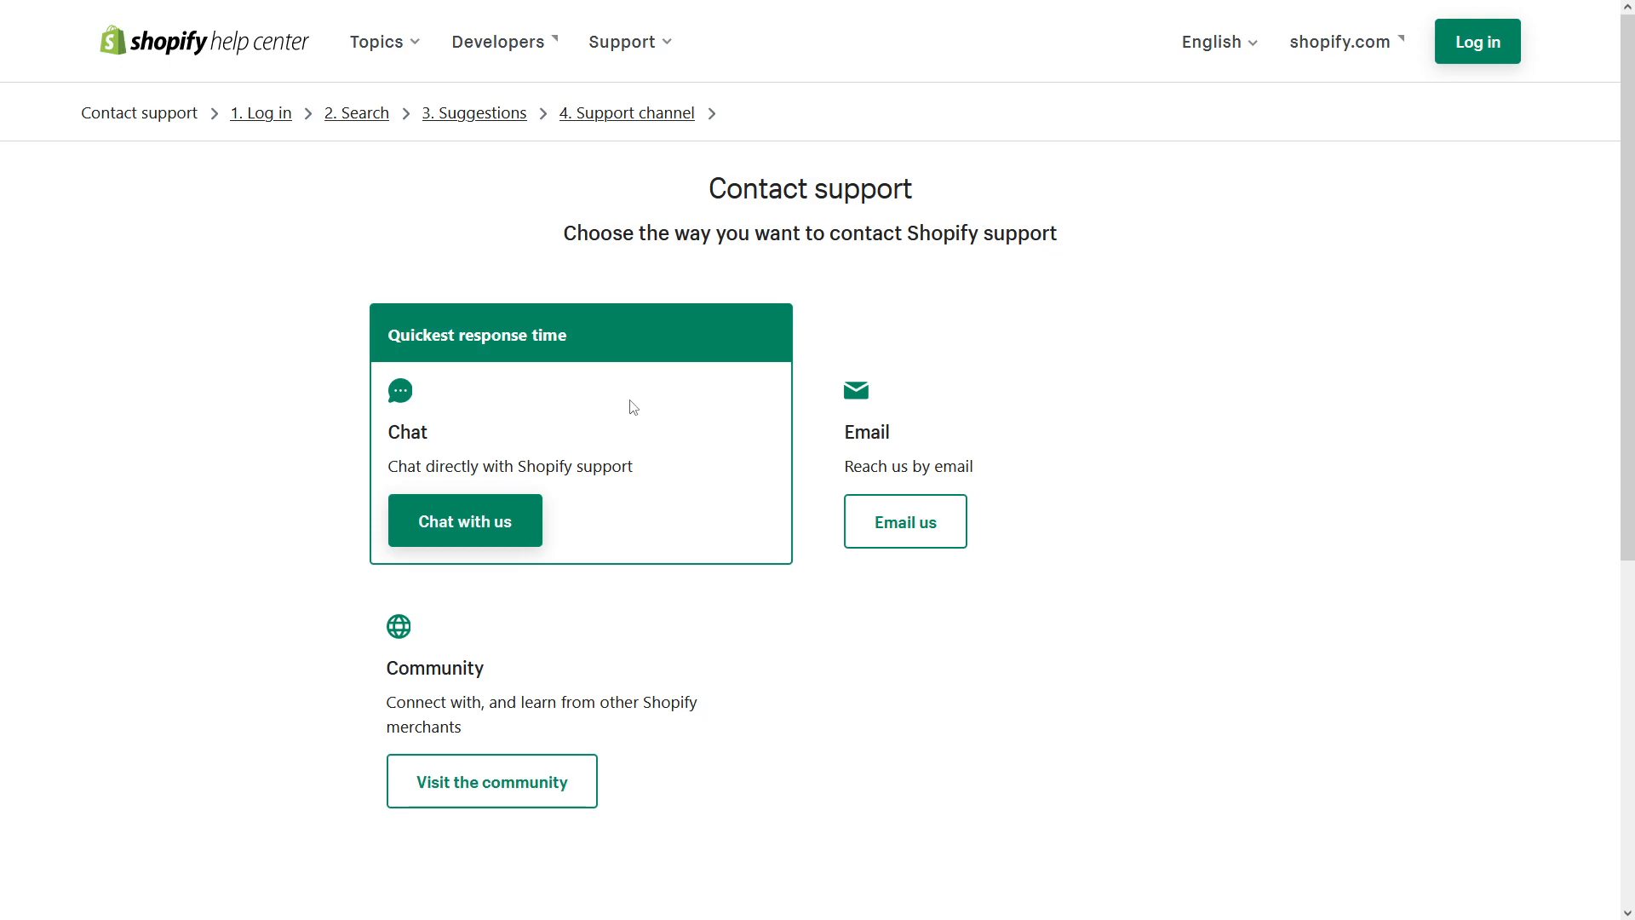
{"action": "mouse_move", "coordinate": [542, 212]}
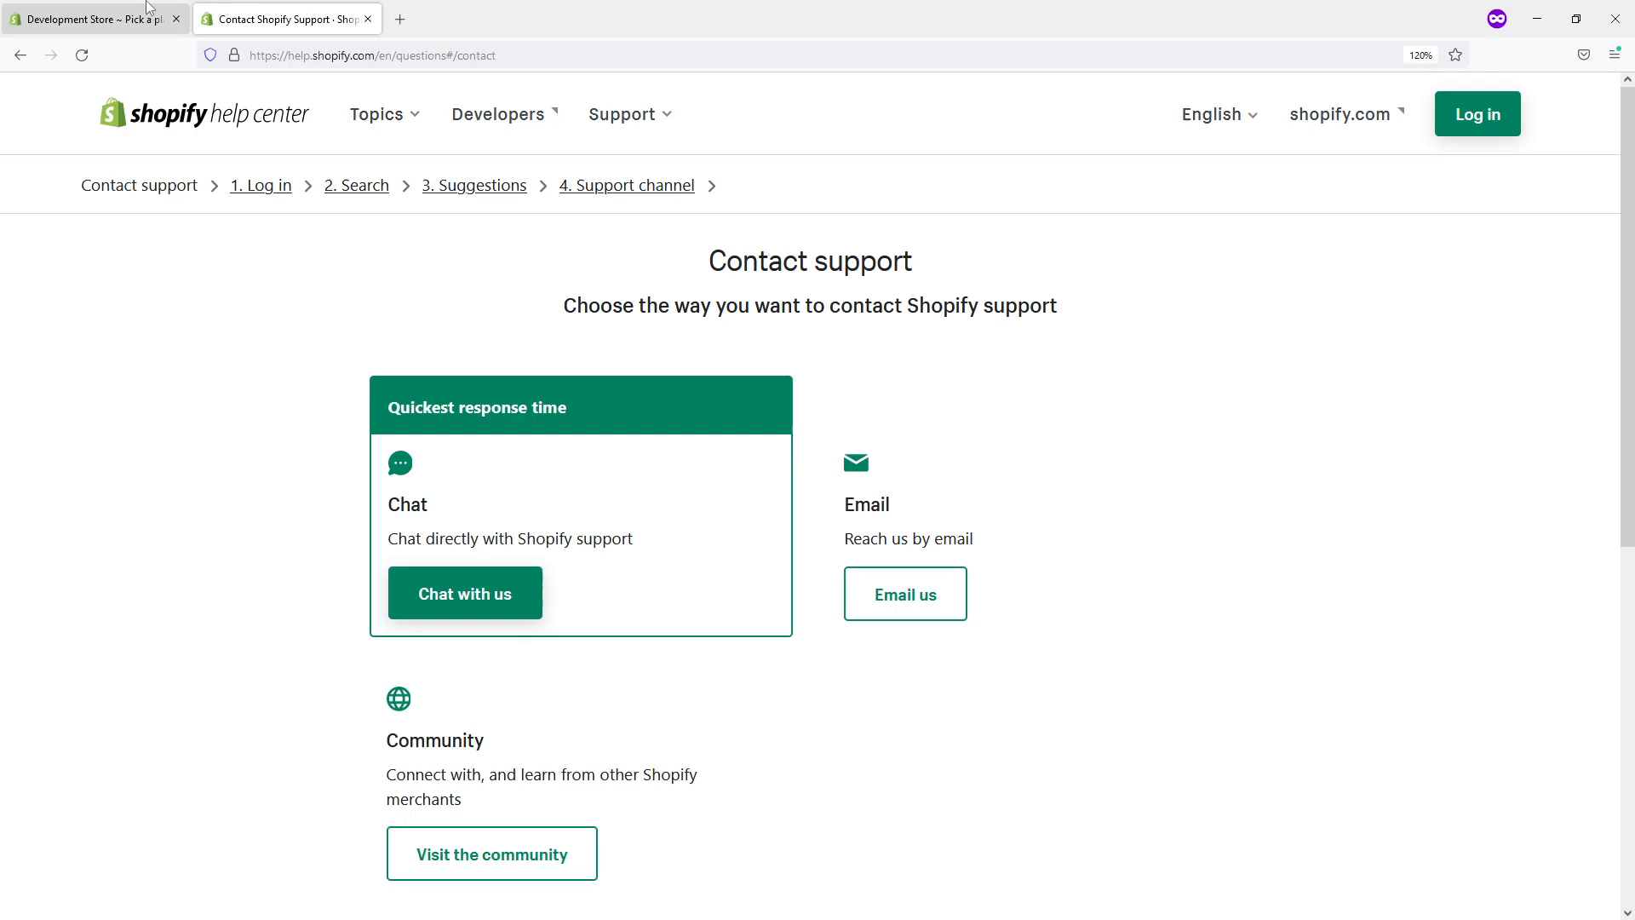
- Switch to the Development Store tab and highlight its admin plan-page URL in the address bar
{"action": "left_click", "coordinate": [88, 19]}
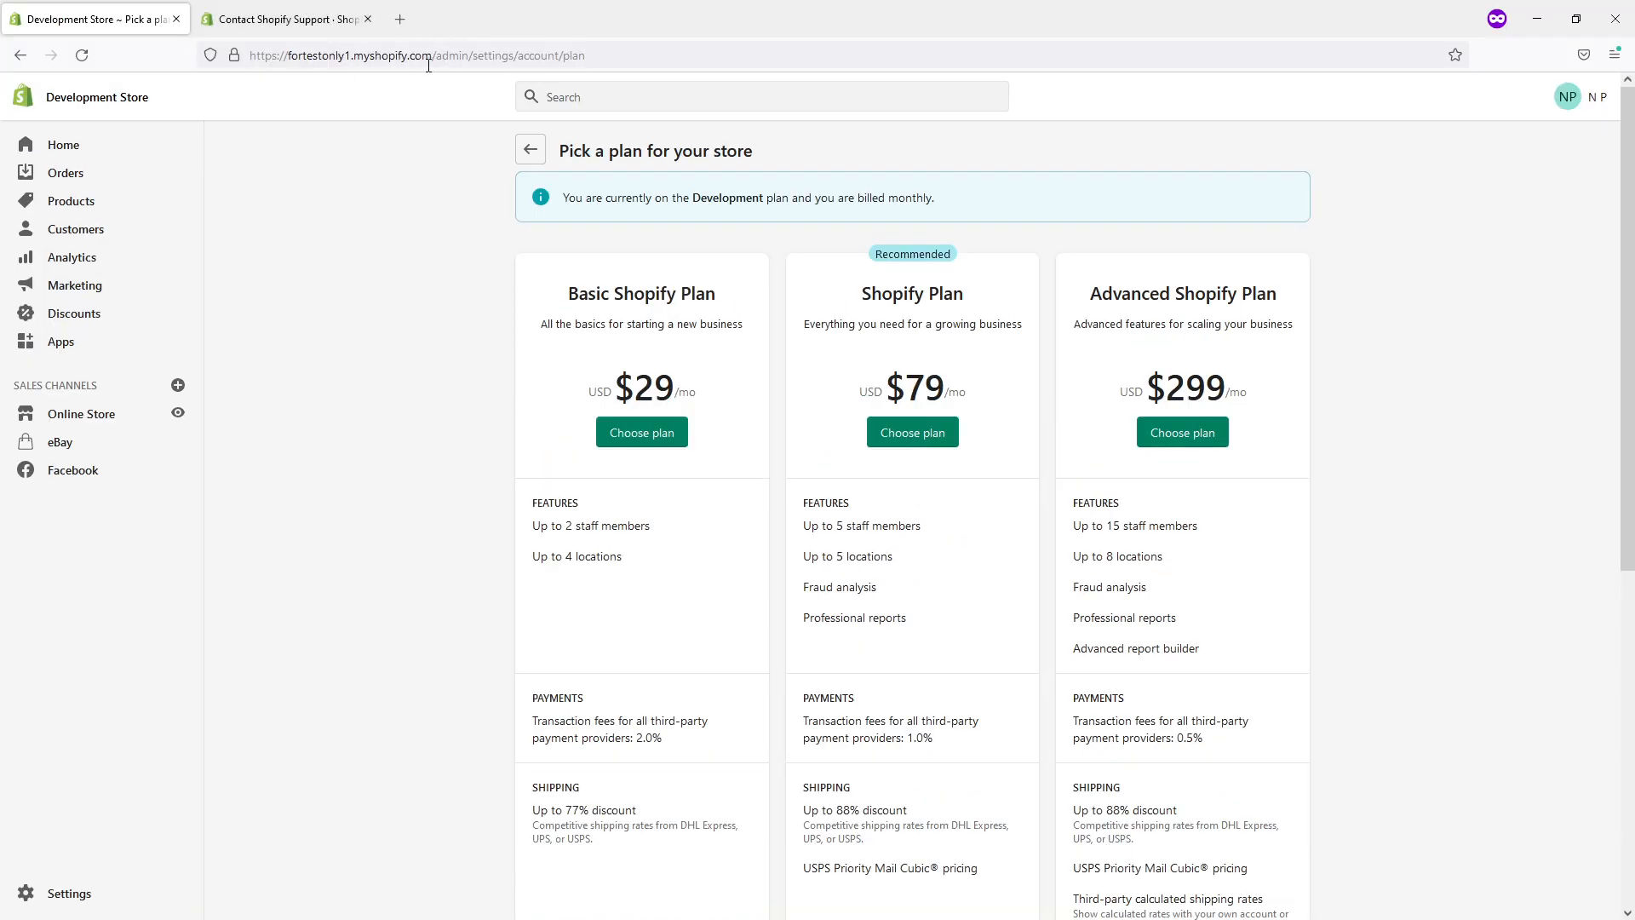
{"action": "left_click", "coordinate": [438, 54]}
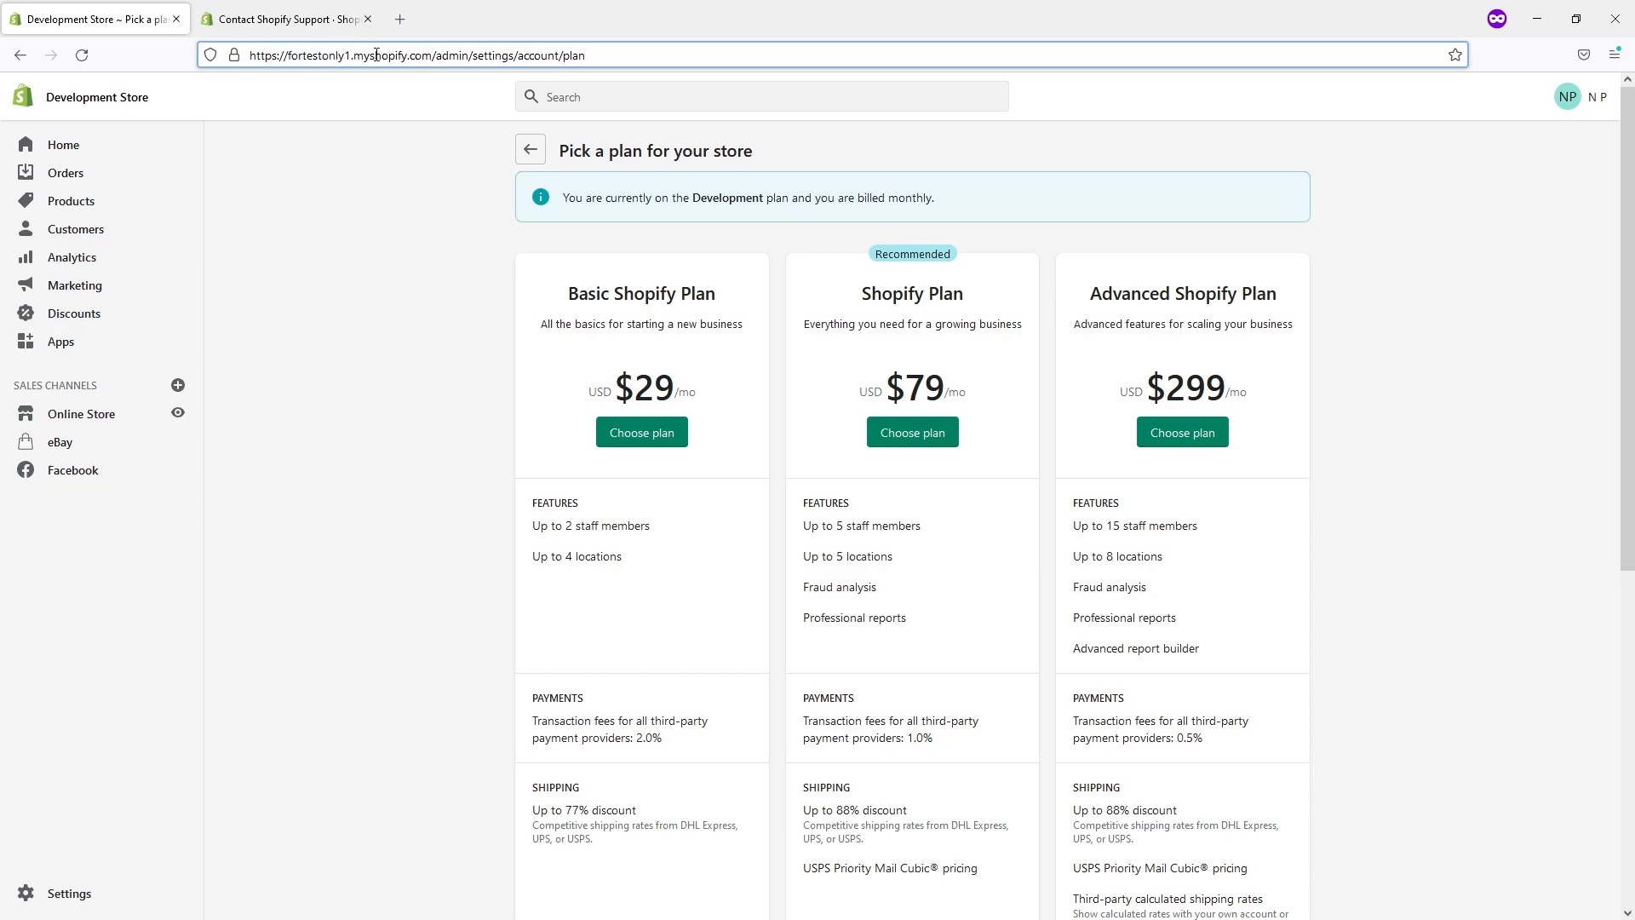
{"action": "mouse_move", "coordinate": [368, 18]}
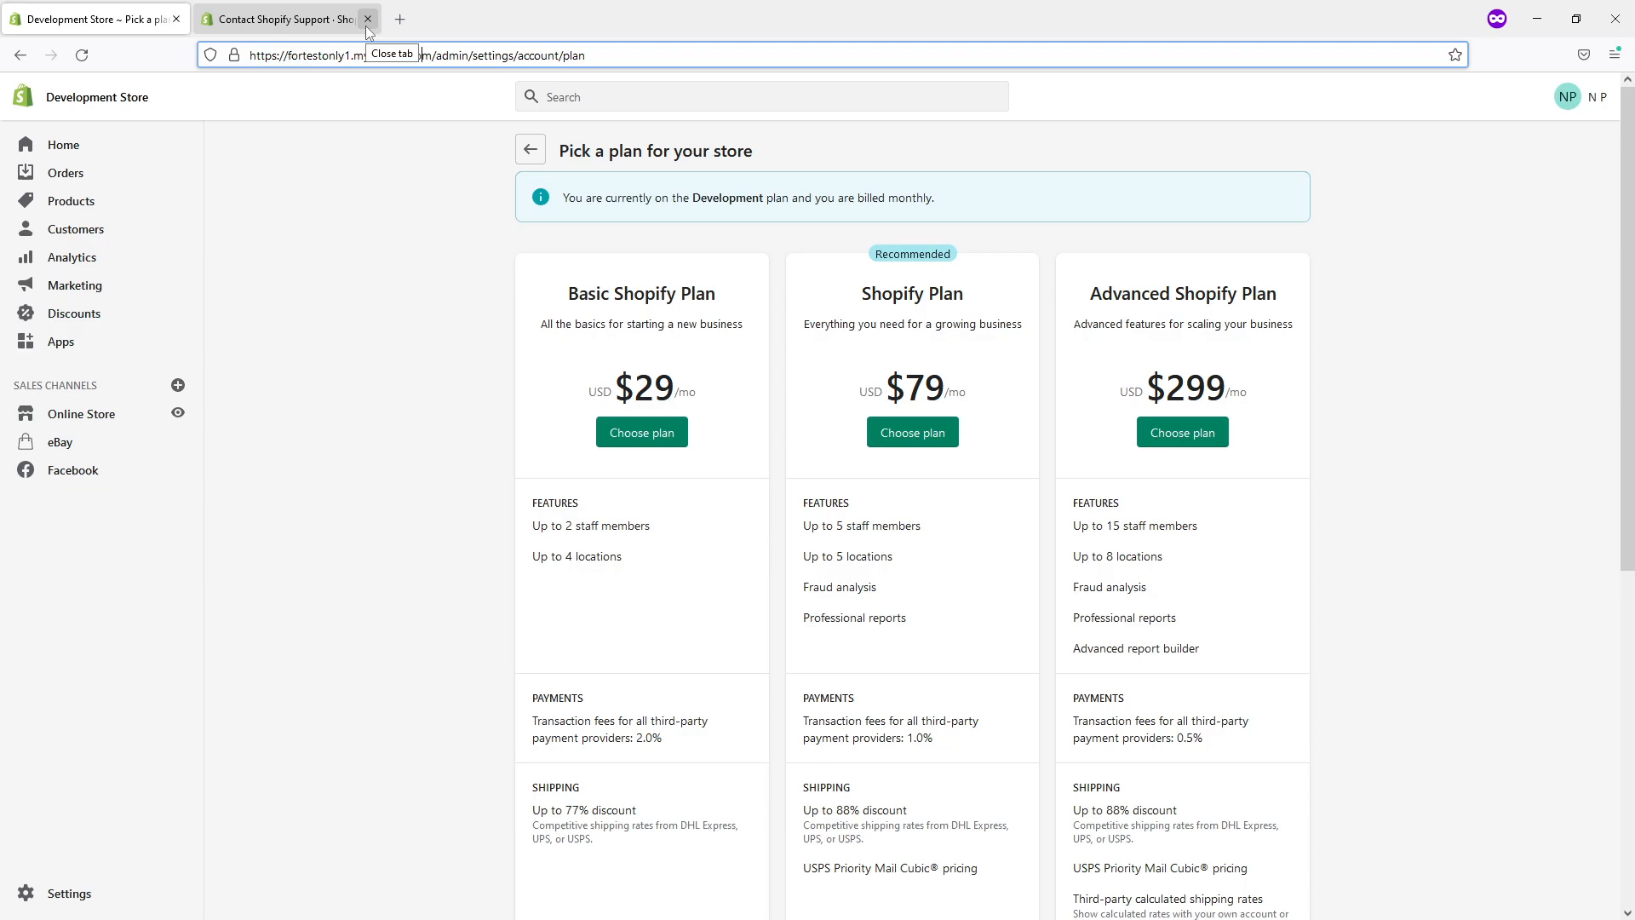
{"action": "mouse_move", "coordinate": [384, 139]}
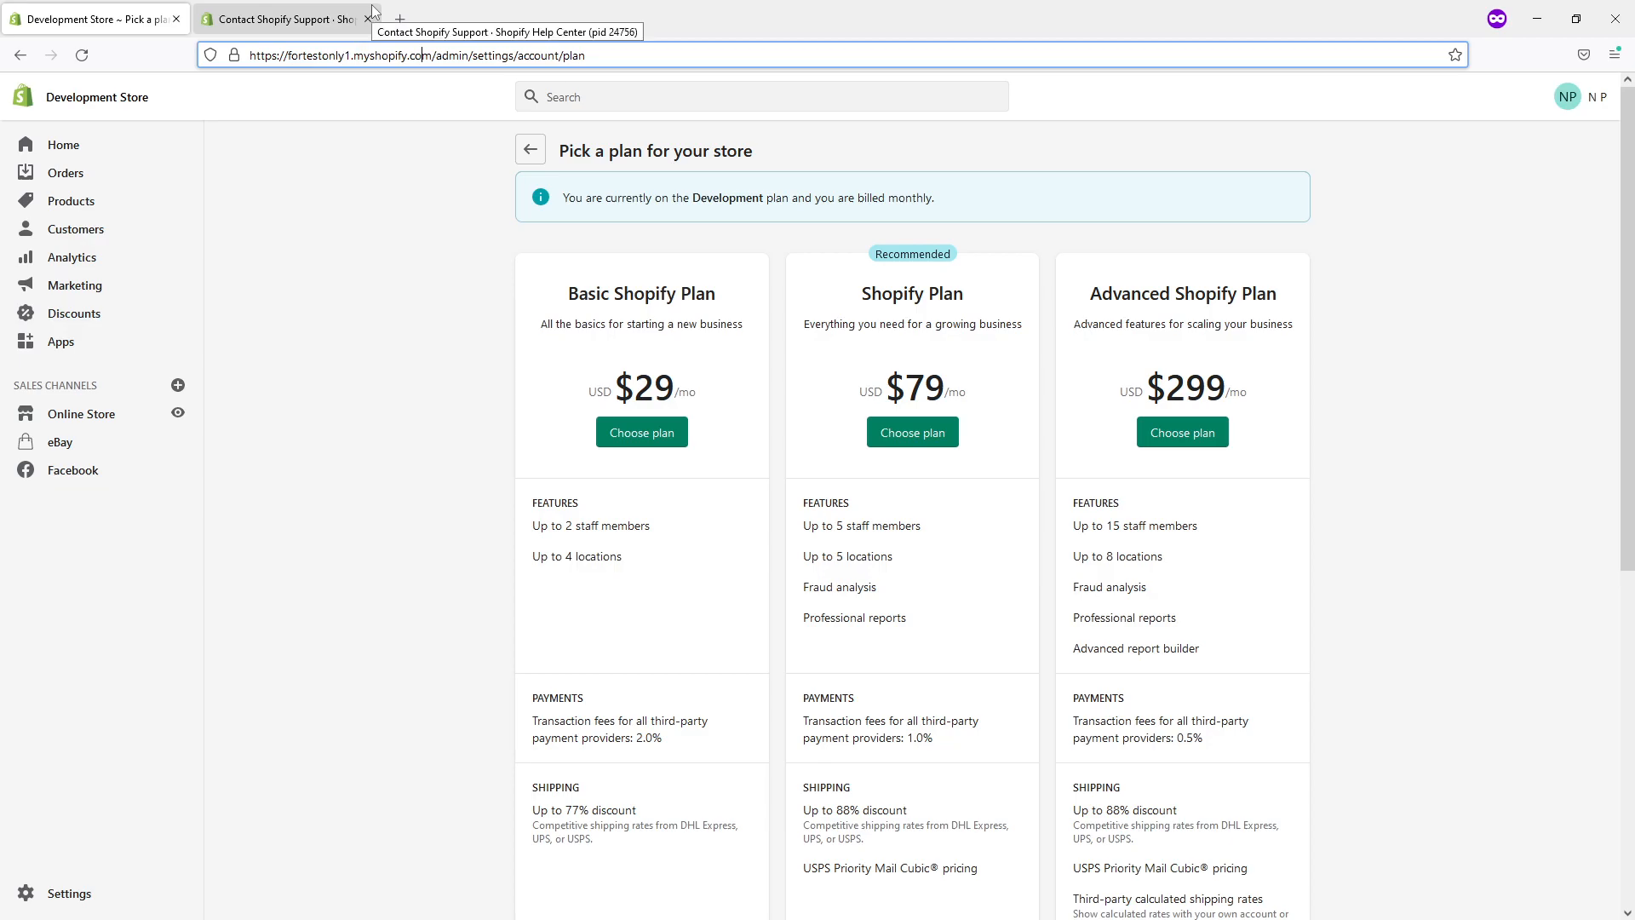
{"action": "mouse_move", "coordinate": [371, 44]}
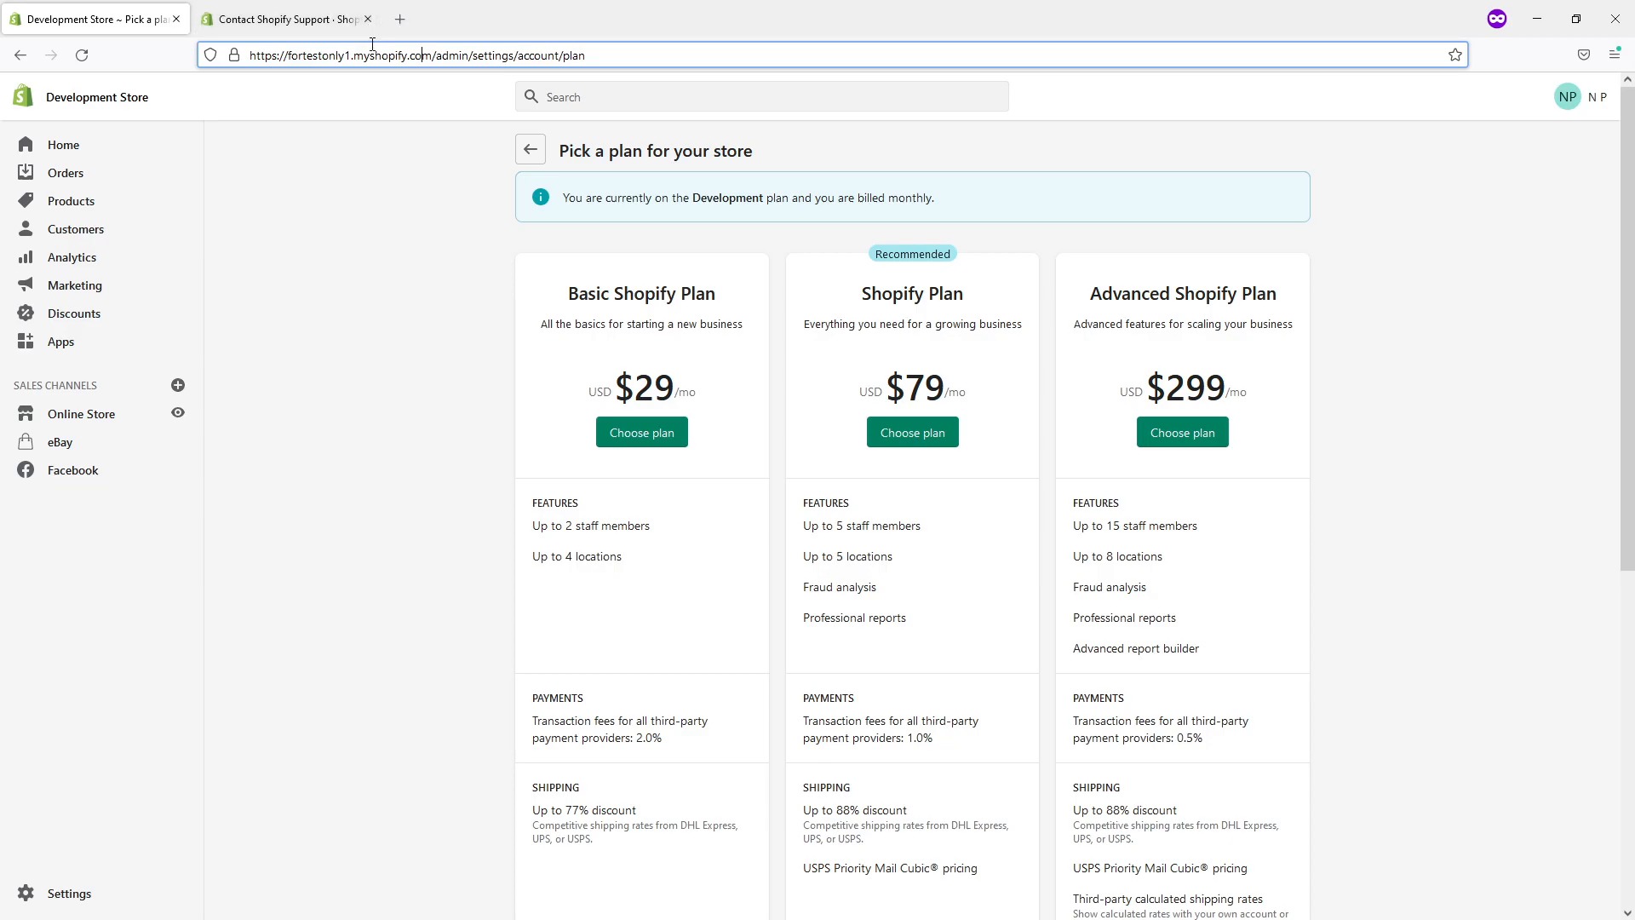